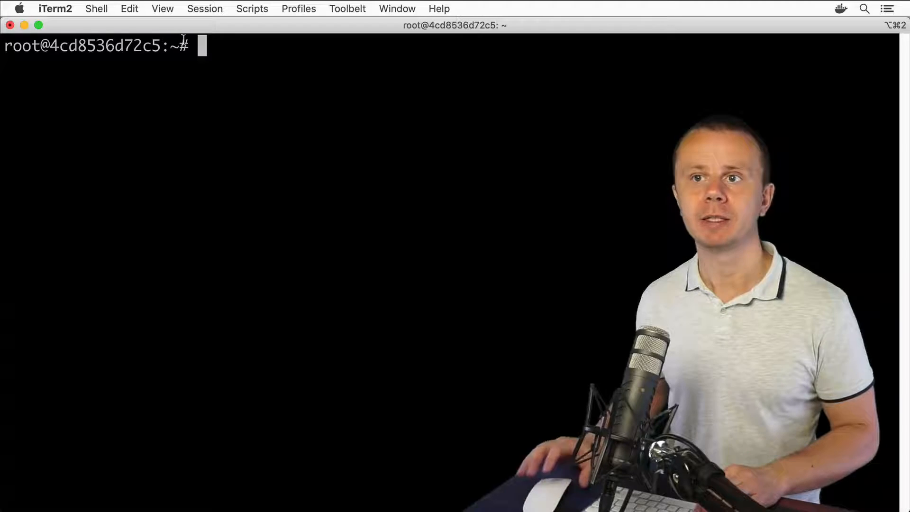
Step: Run pwd to confirm /root as the working directory, then cd / to the filesystem root
text(pwd)
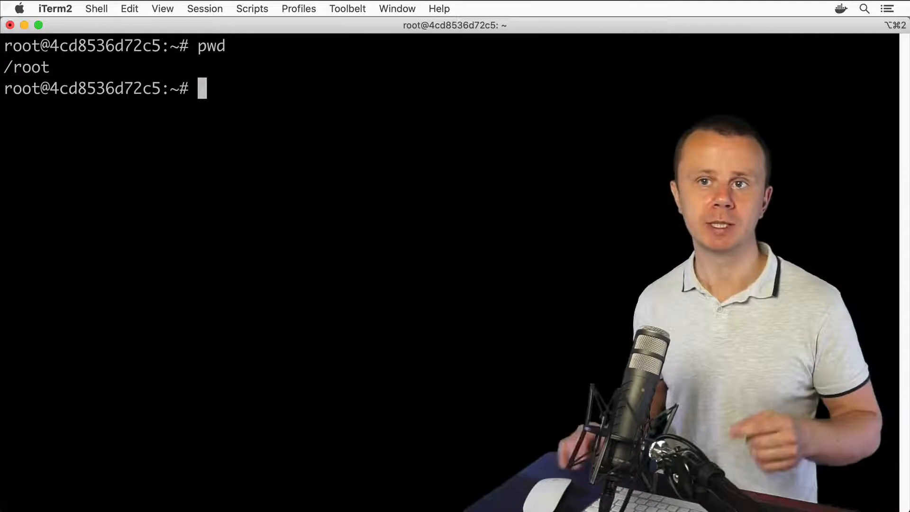
double_click(26, 66)
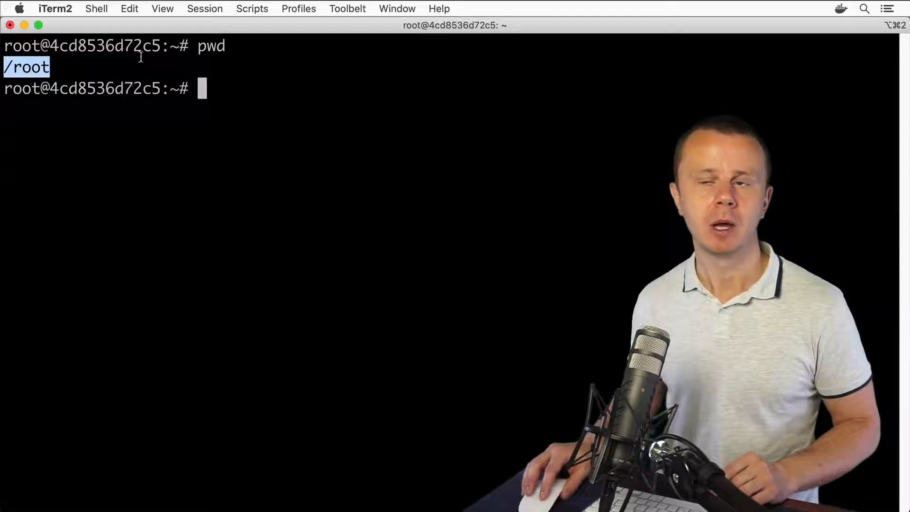
text(cd)
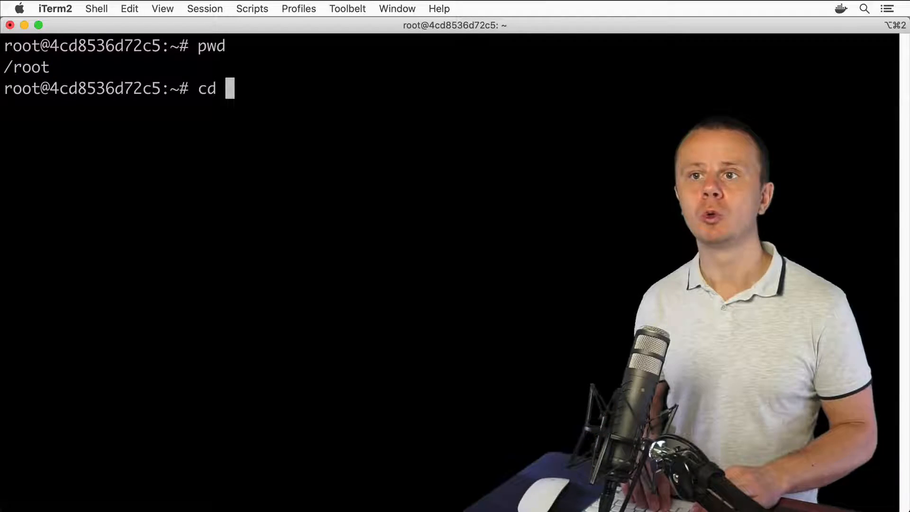
text(/)
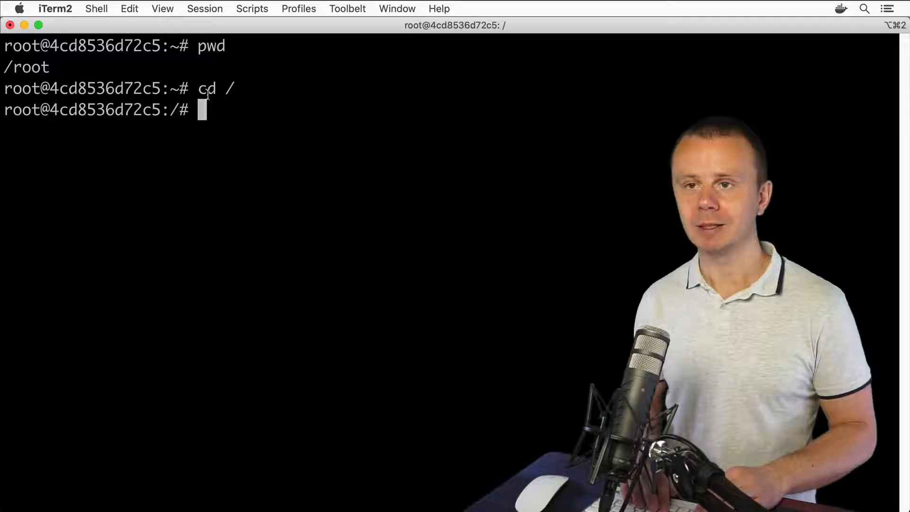
Step: Run ls at the root prompt and point out a file name in the listing
text(ls)
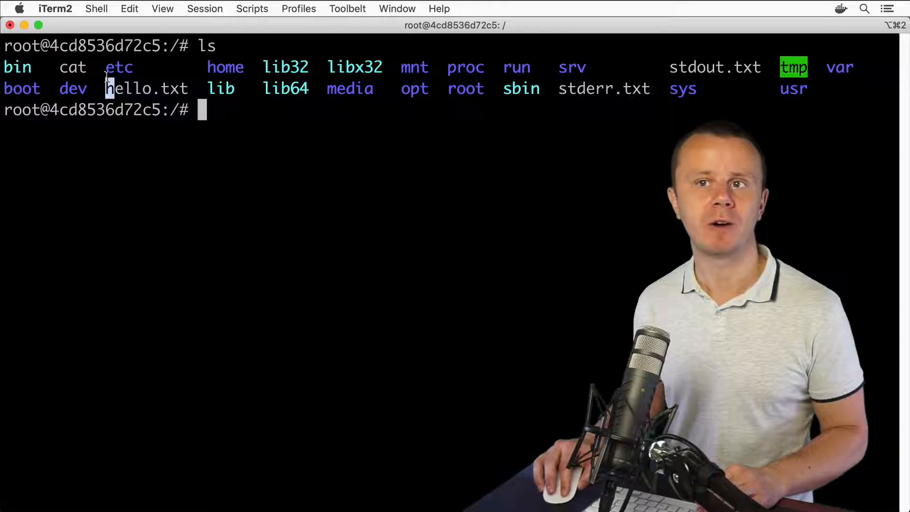
double_click(146, 88)
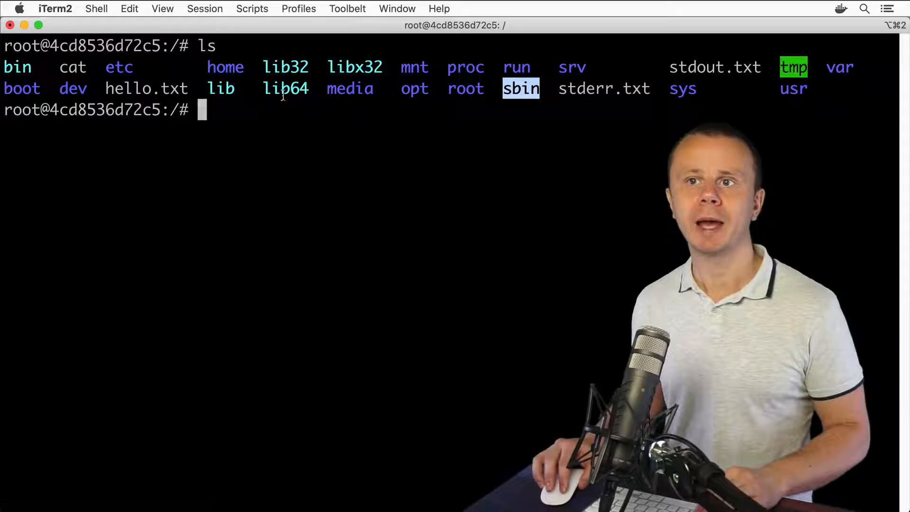
Step: Run ls -l in / and point out home's size, a permissions string, opt's date and the lib32 link
text(ls)
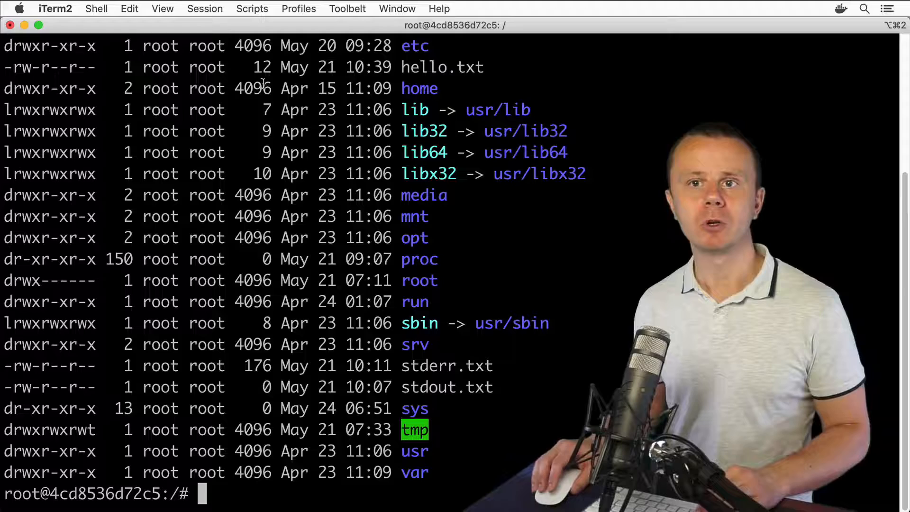
double_click(49, 195)
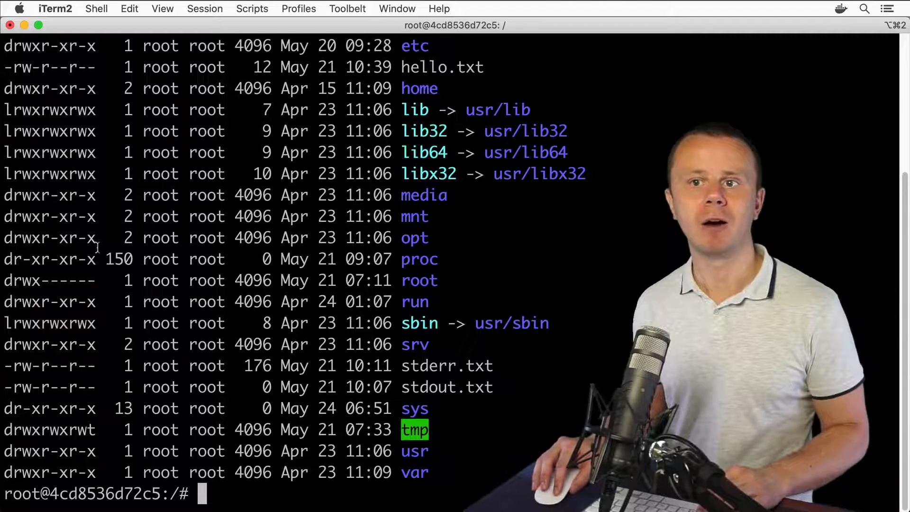
double_click(119, 259)
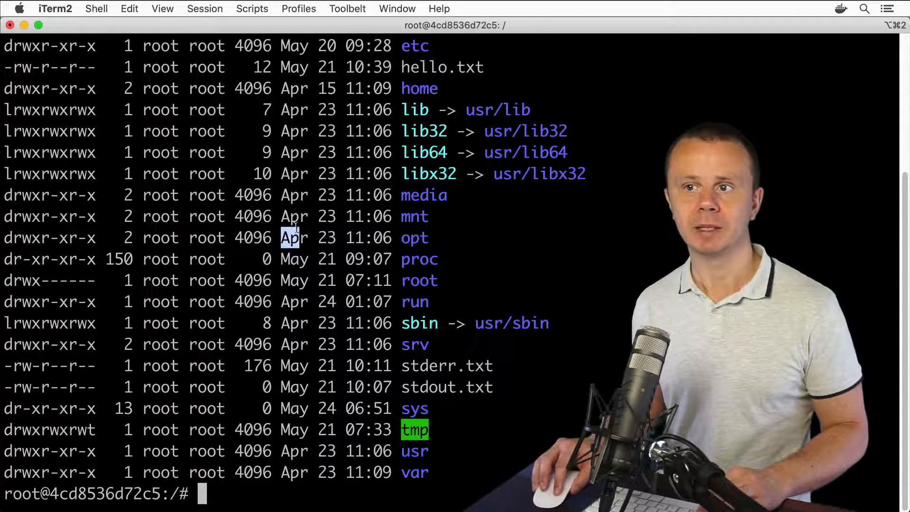
drag(280, 237, 391, 237)
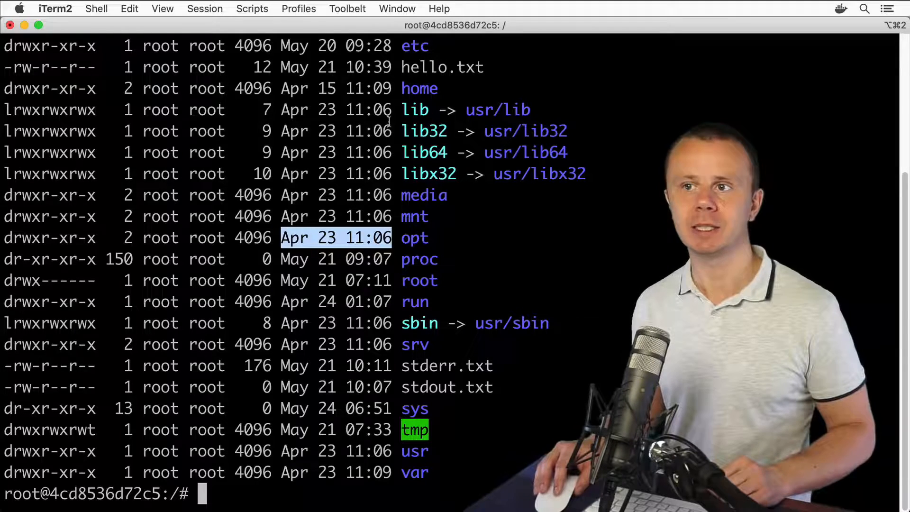
double_click(424, 131)
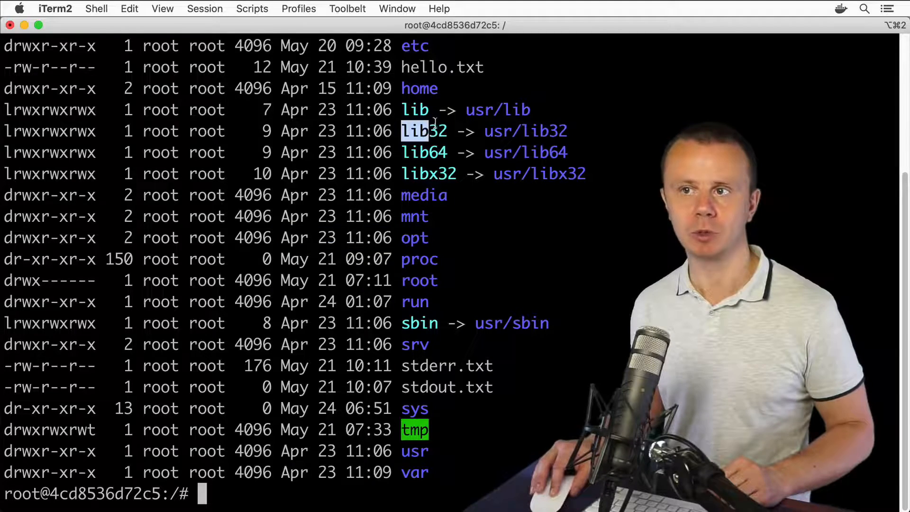
double_click(424, 152)
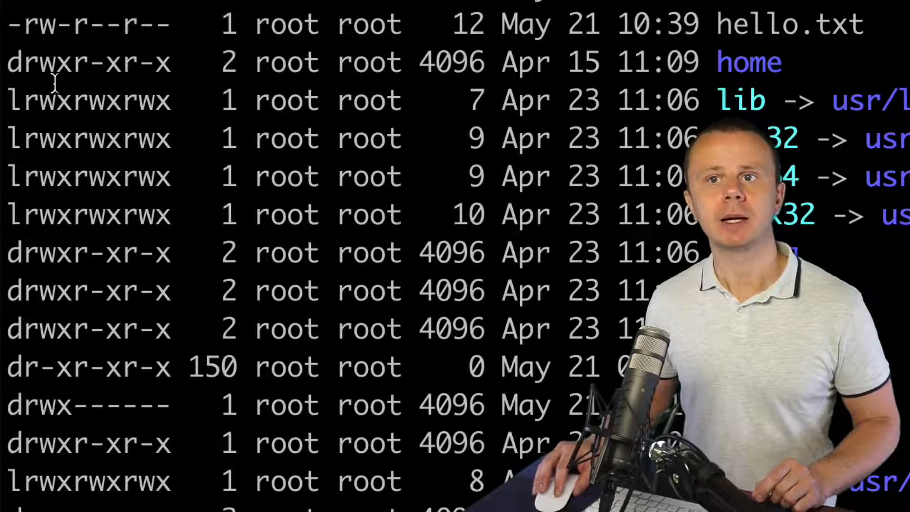
double_click(97, 99)
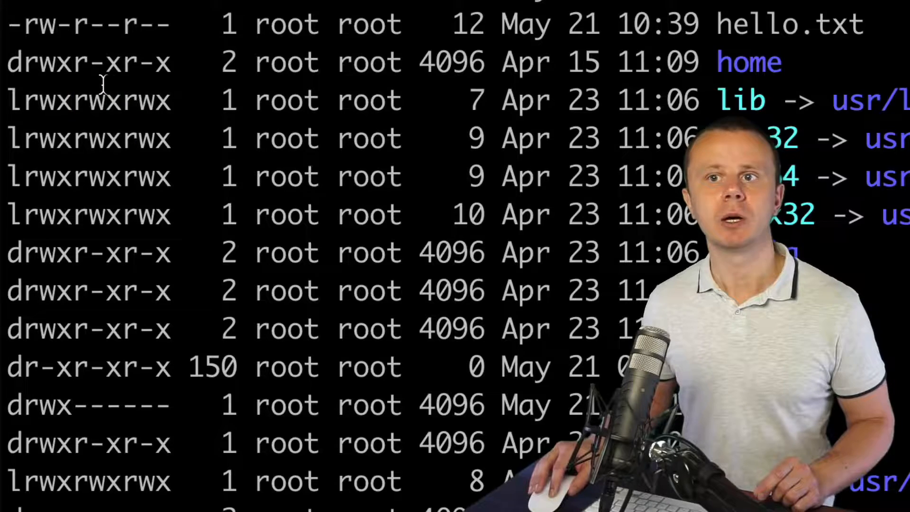
double_click(147, 100)
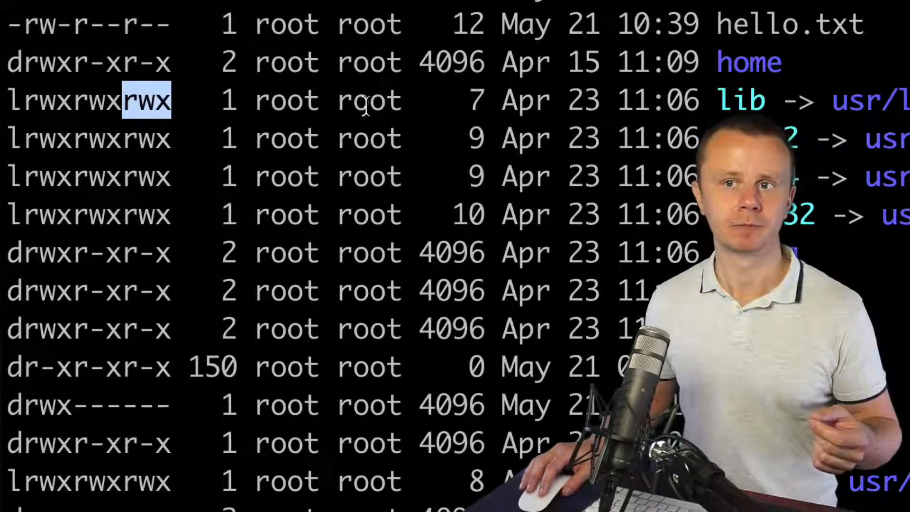
scroll(down, 3)
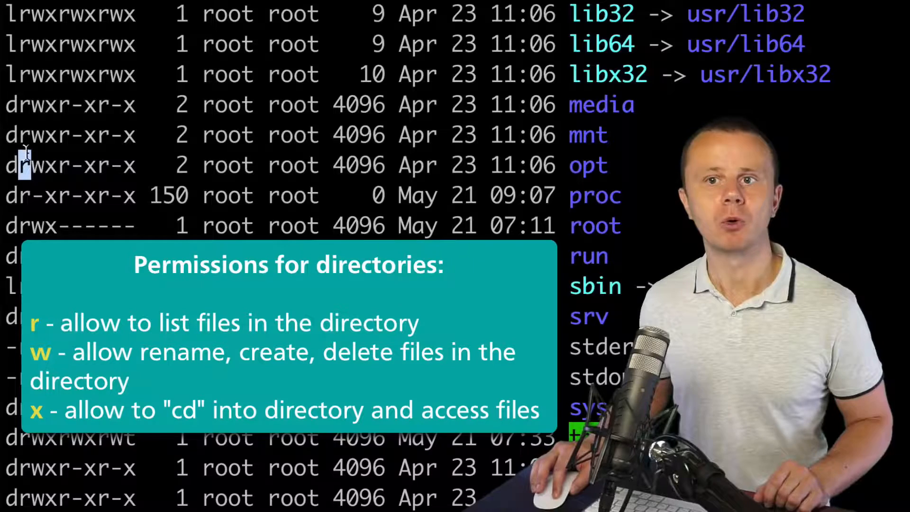
double_click(38, 165)
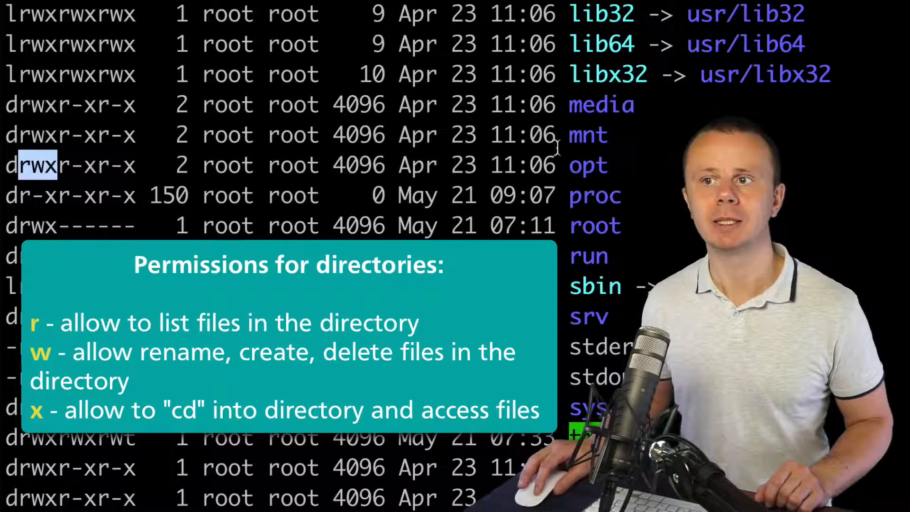
mouse_move(131, 153)
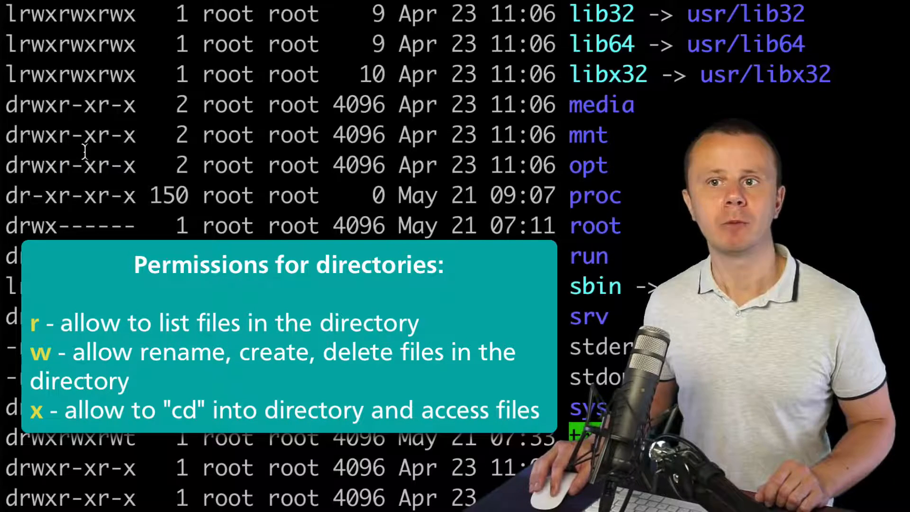
double_click(107, 164)
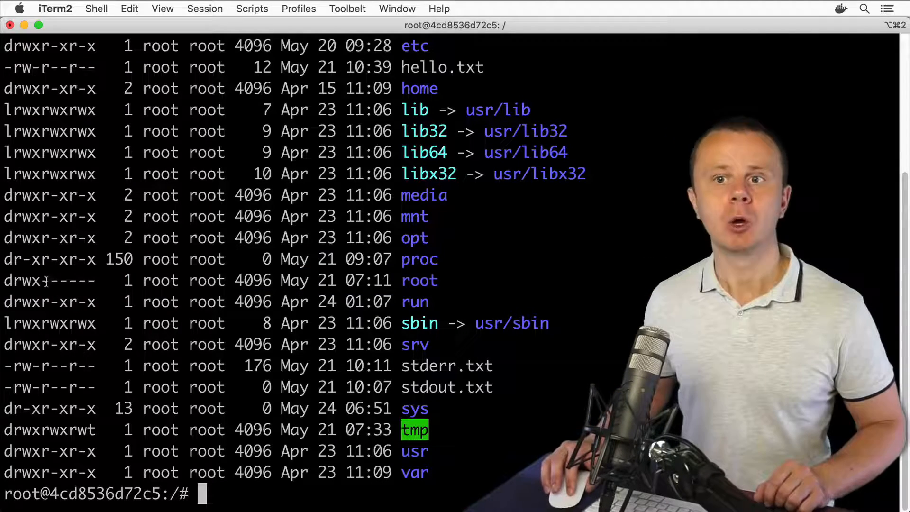
double_click(23, 280)
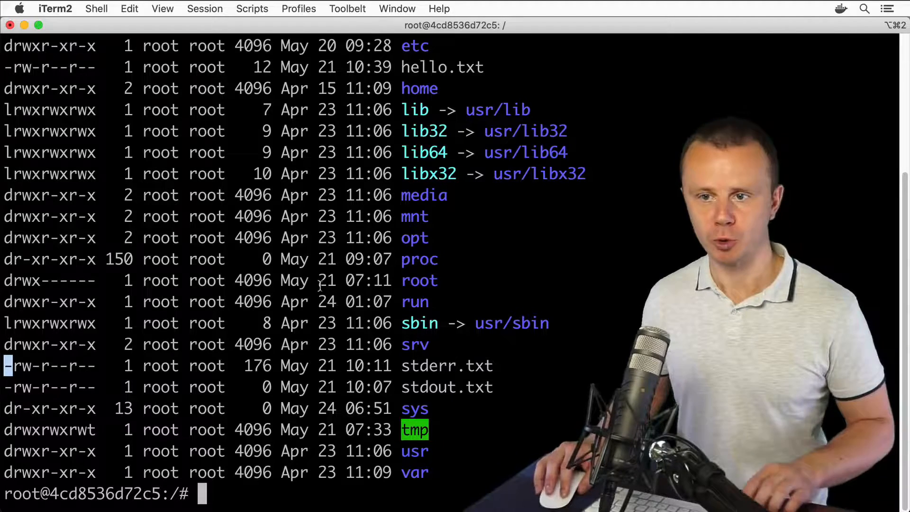
Step: Run ls -lh for human-readable sizes in / and /bin, noting the link target of write
text(ls -l)
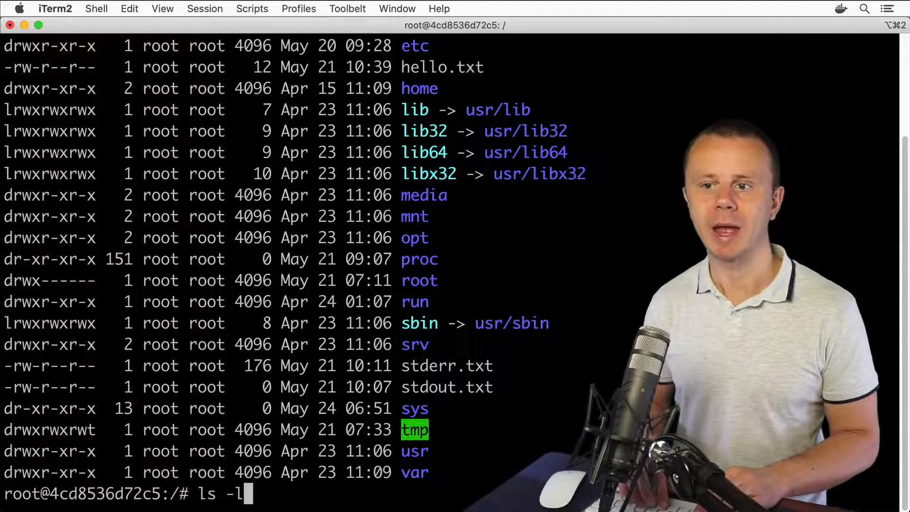
text(h)
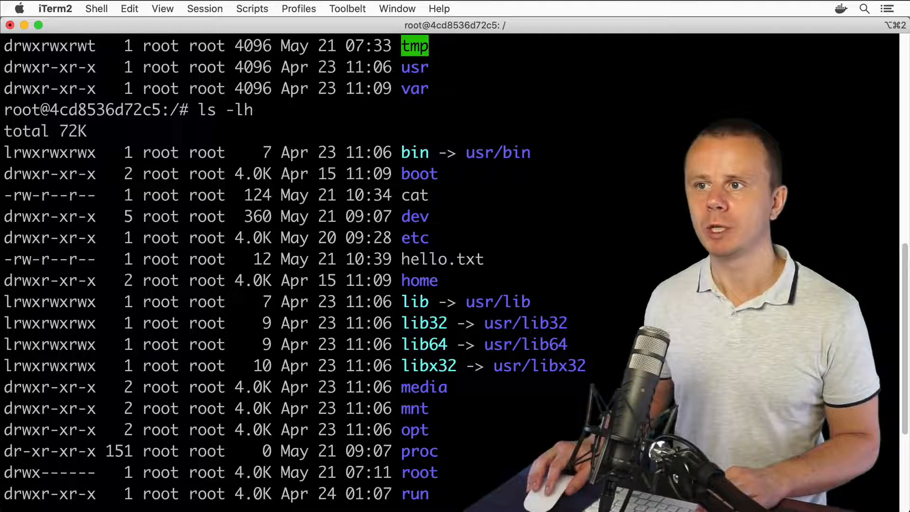
scroll(down, 3)
text(cd bin)
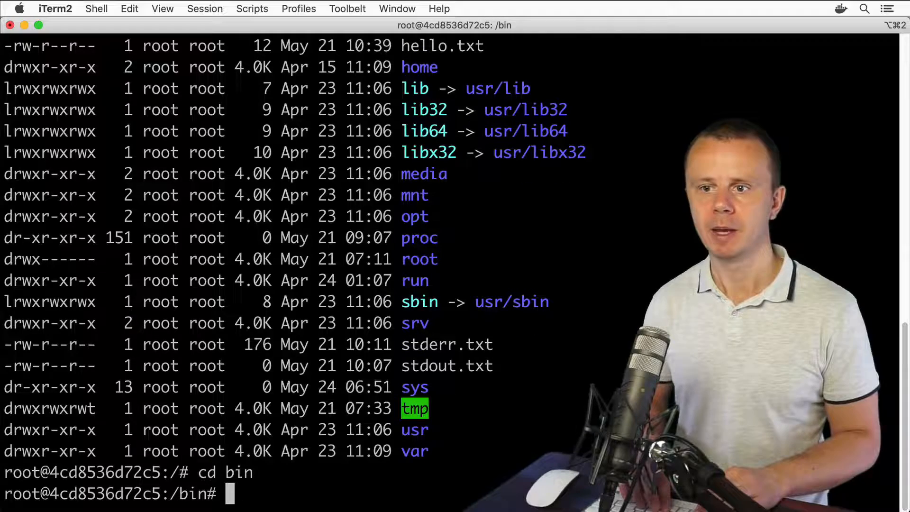
text(ls -lh)
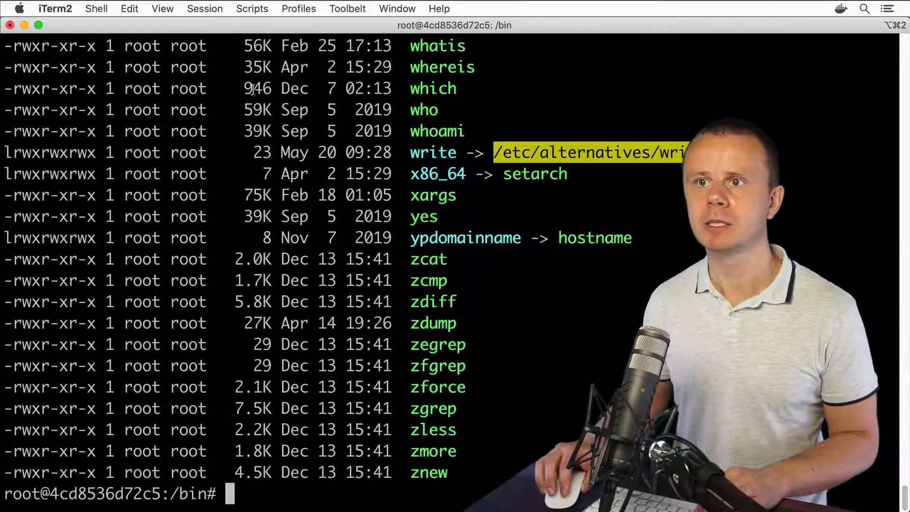
double_click(257, 66)
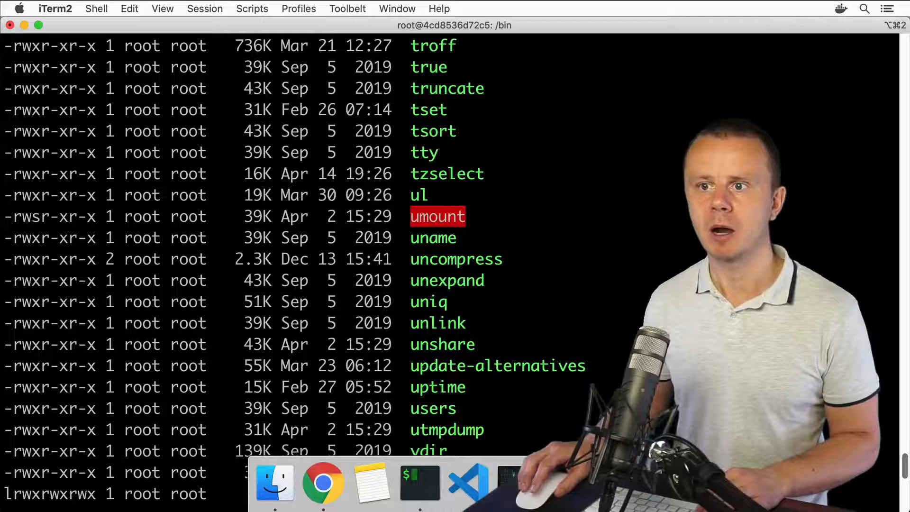
scroll(down, 3)
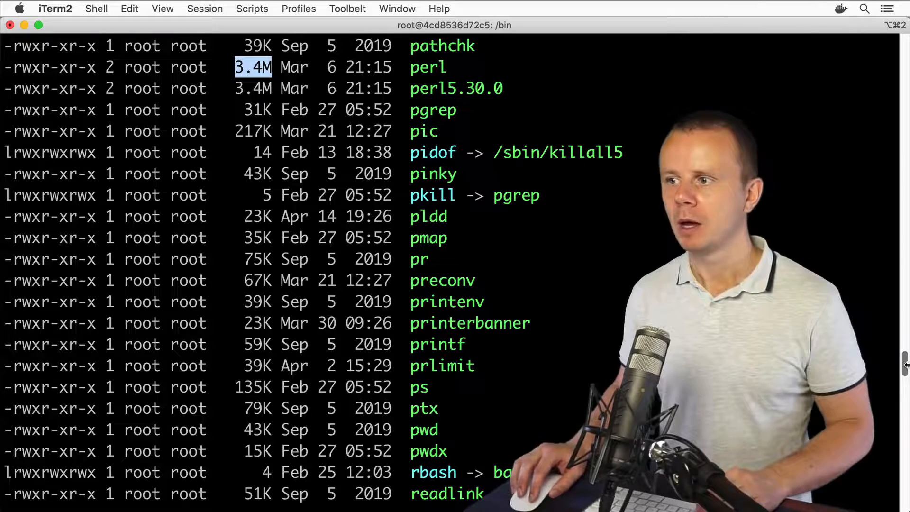
scroll(down, 3)
text(cd /)
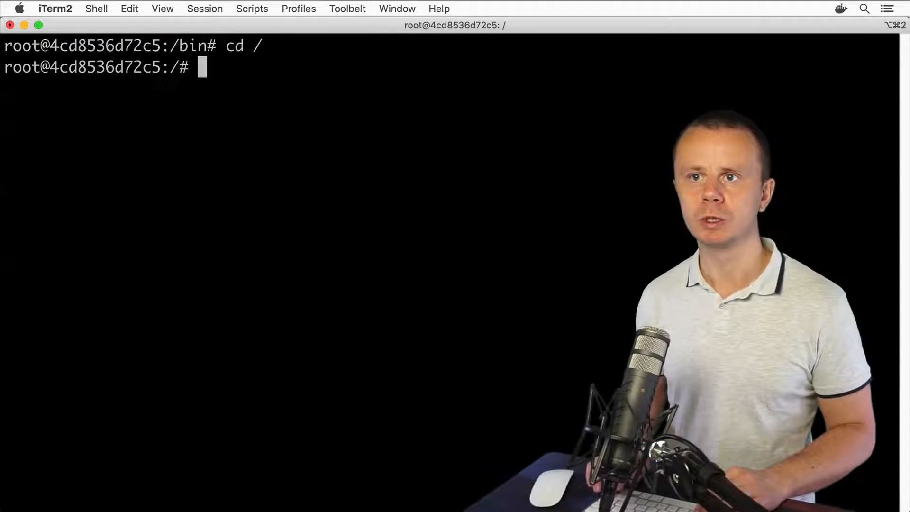
Step: Run ls -F in / and point out the trailing slash marking dev as a directory
text(ls -F)
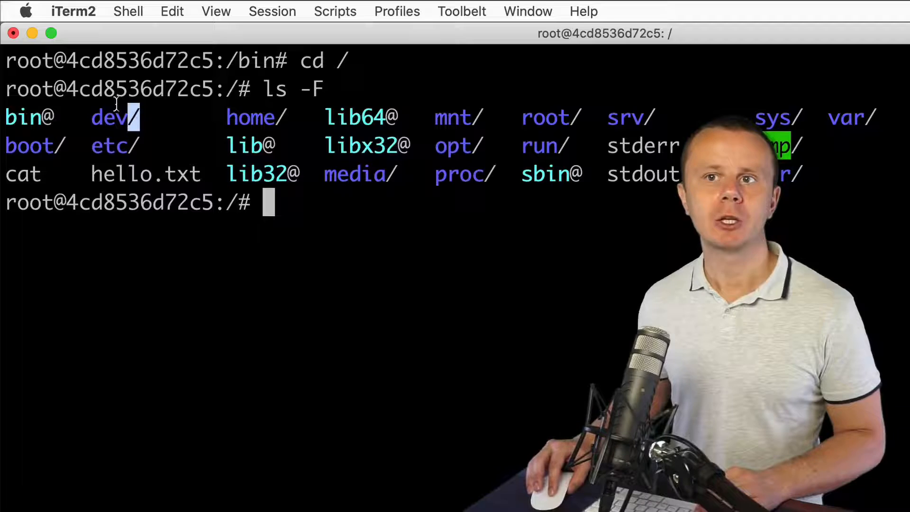
double_click(110, 116)
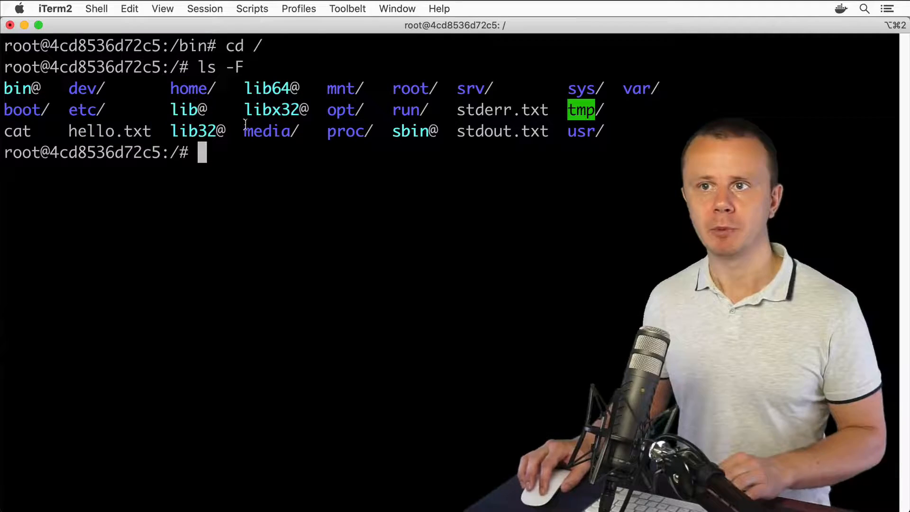
Step: Redirect the type-marked listing into a file with ls -F > test.txt
text(ls)
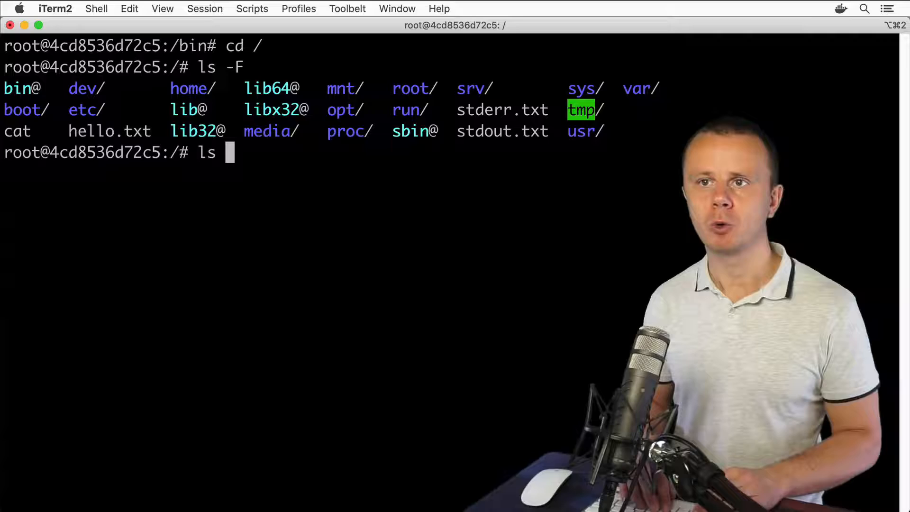
text(-F)
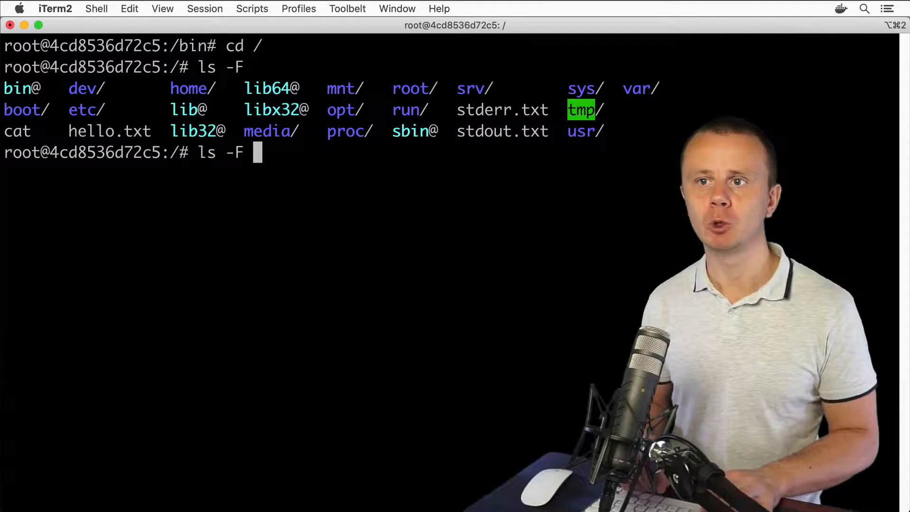
text(> te)
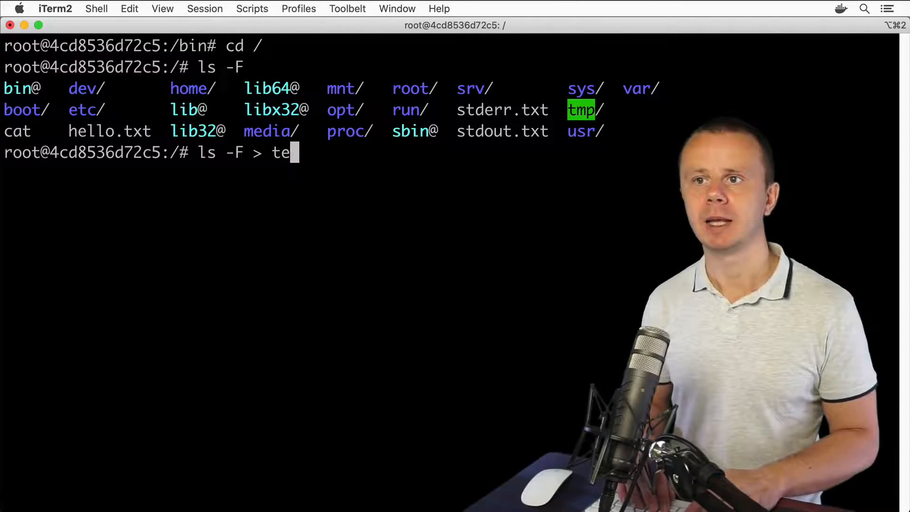
text(st.txt)
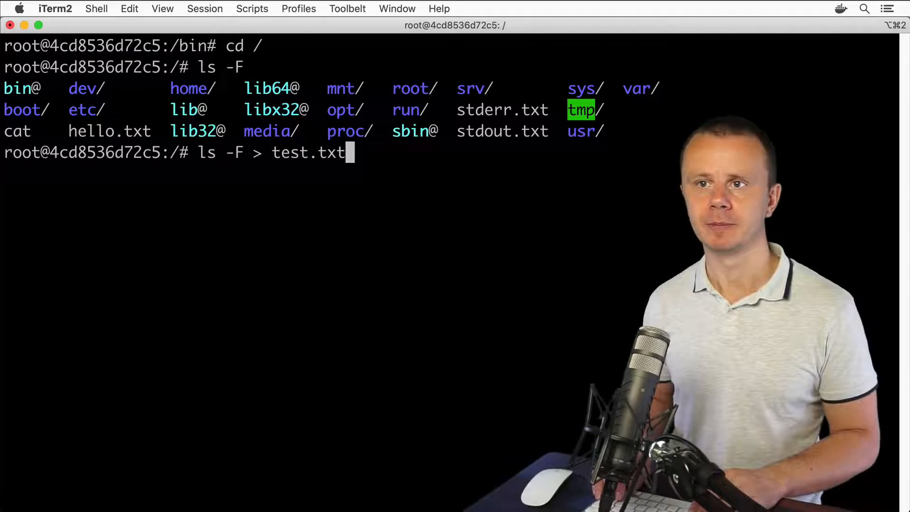
Step: Display the saved listing with cat test.txt
text(cat)
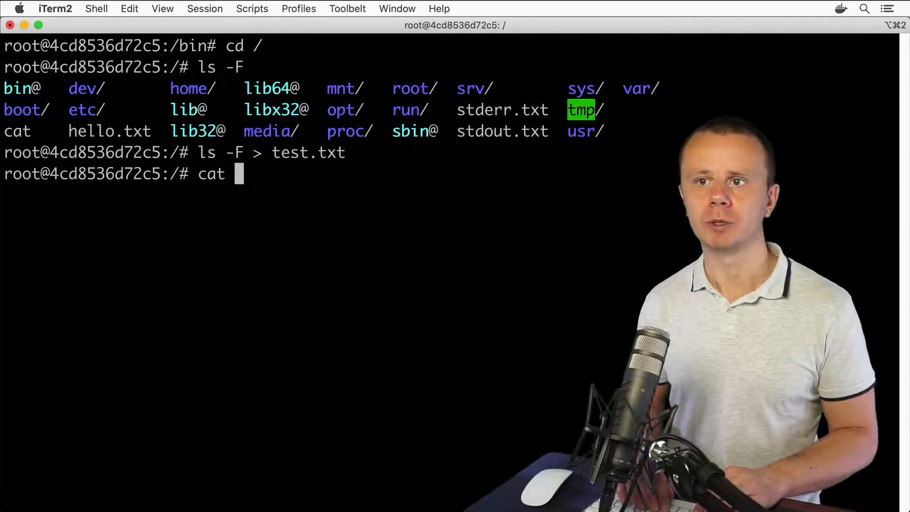
text(test.)
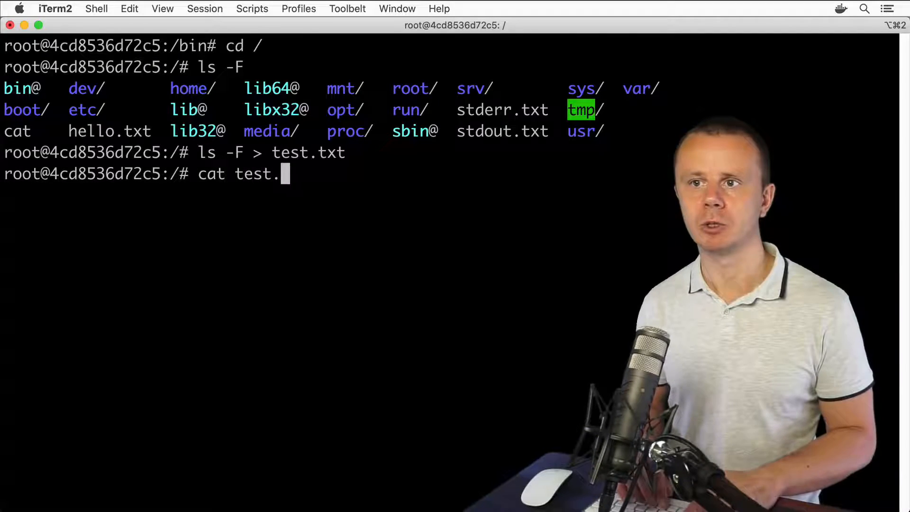
key(Enter)
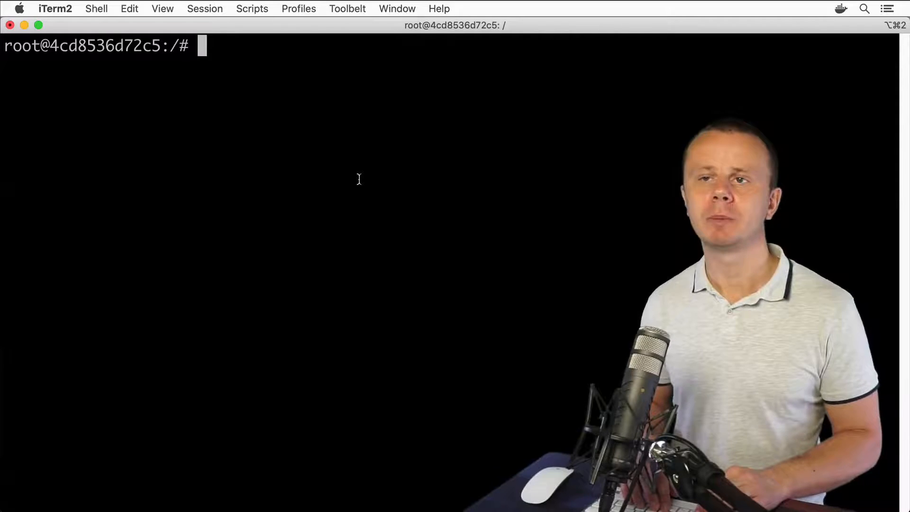
Step: Run ls -l then ls -la in / to find the 164-byte test.txt and hidden .dockerenv
text(ls)
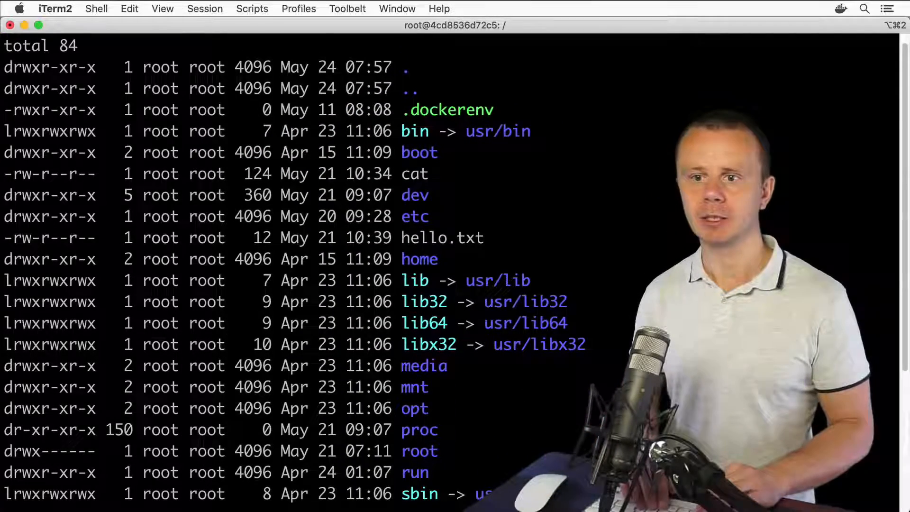
scroll(down, 3)
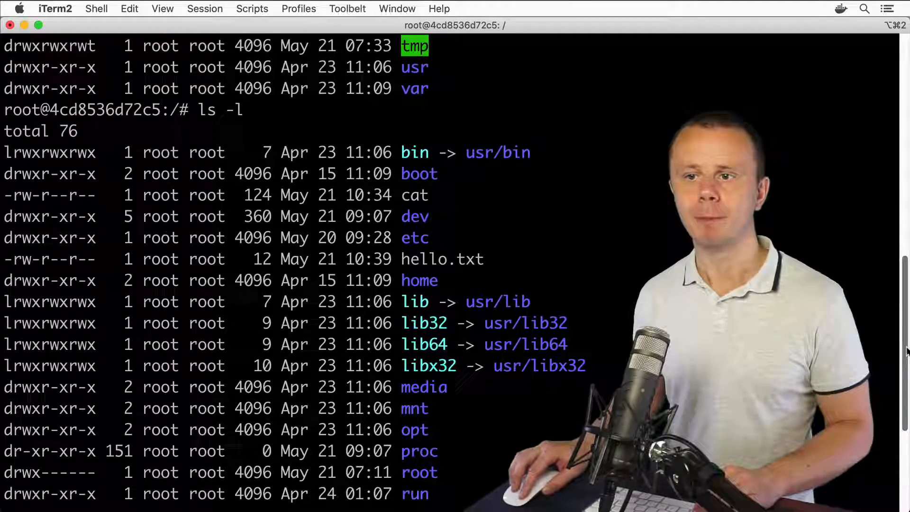
scroll(down, 3)
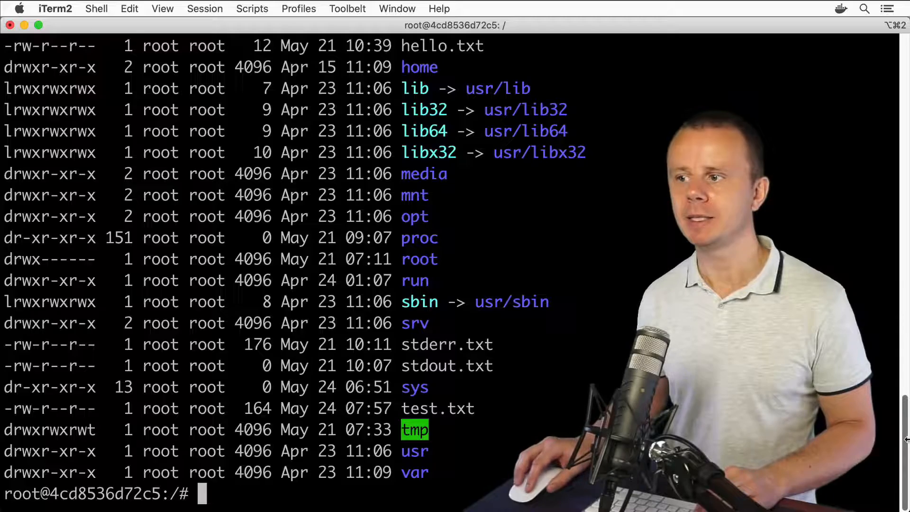
text(ls -la)
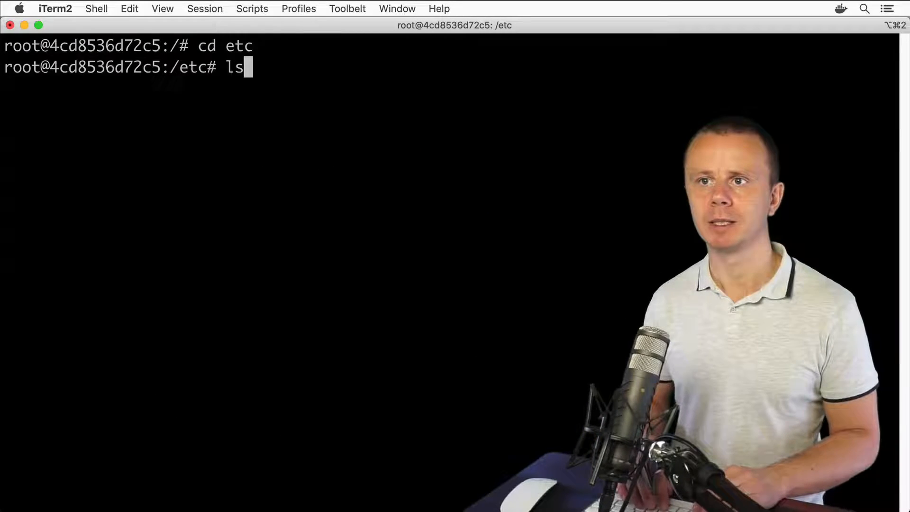
Step: Run ls -la in /etc and point out the hidden .pwd.lock file while scrolling the listing
text(-la)
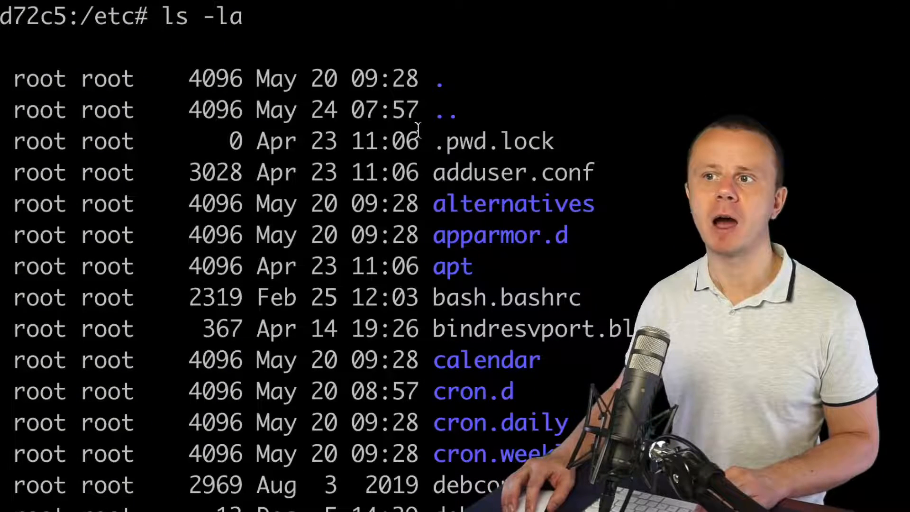
double_click(493, 140)
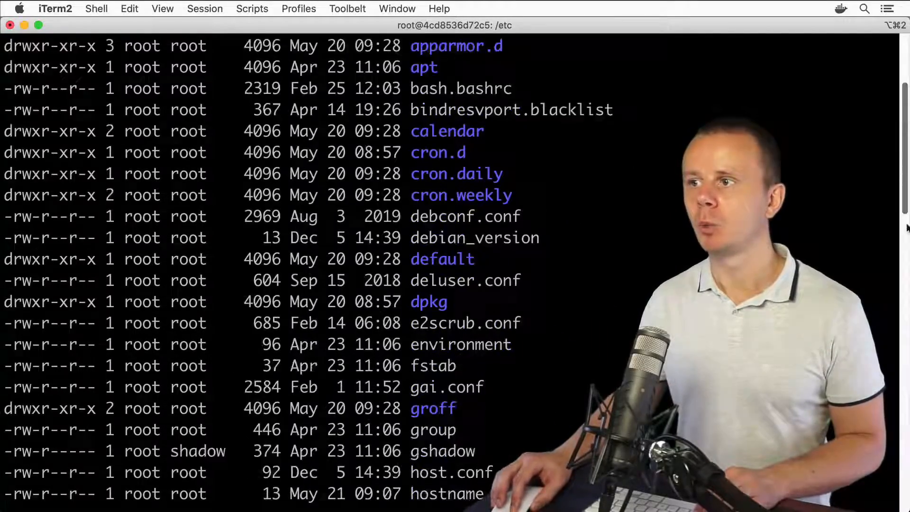
scroll(down, 3)
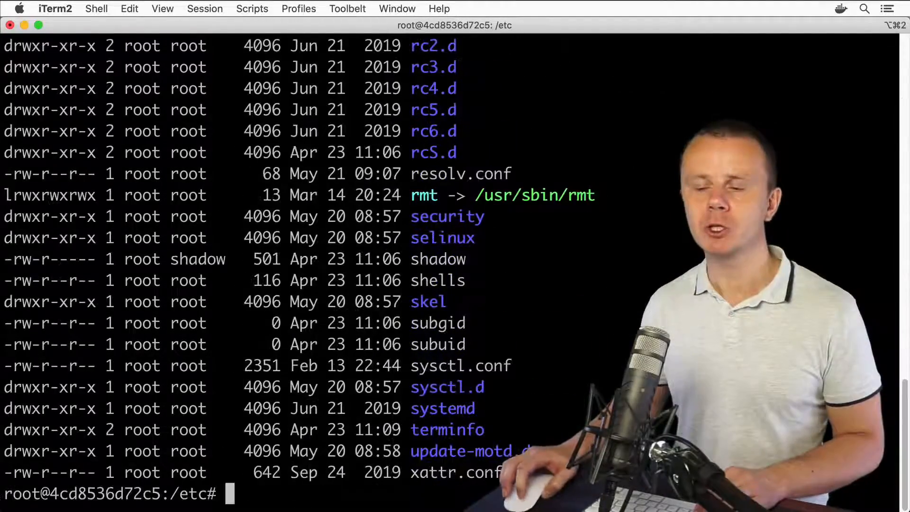